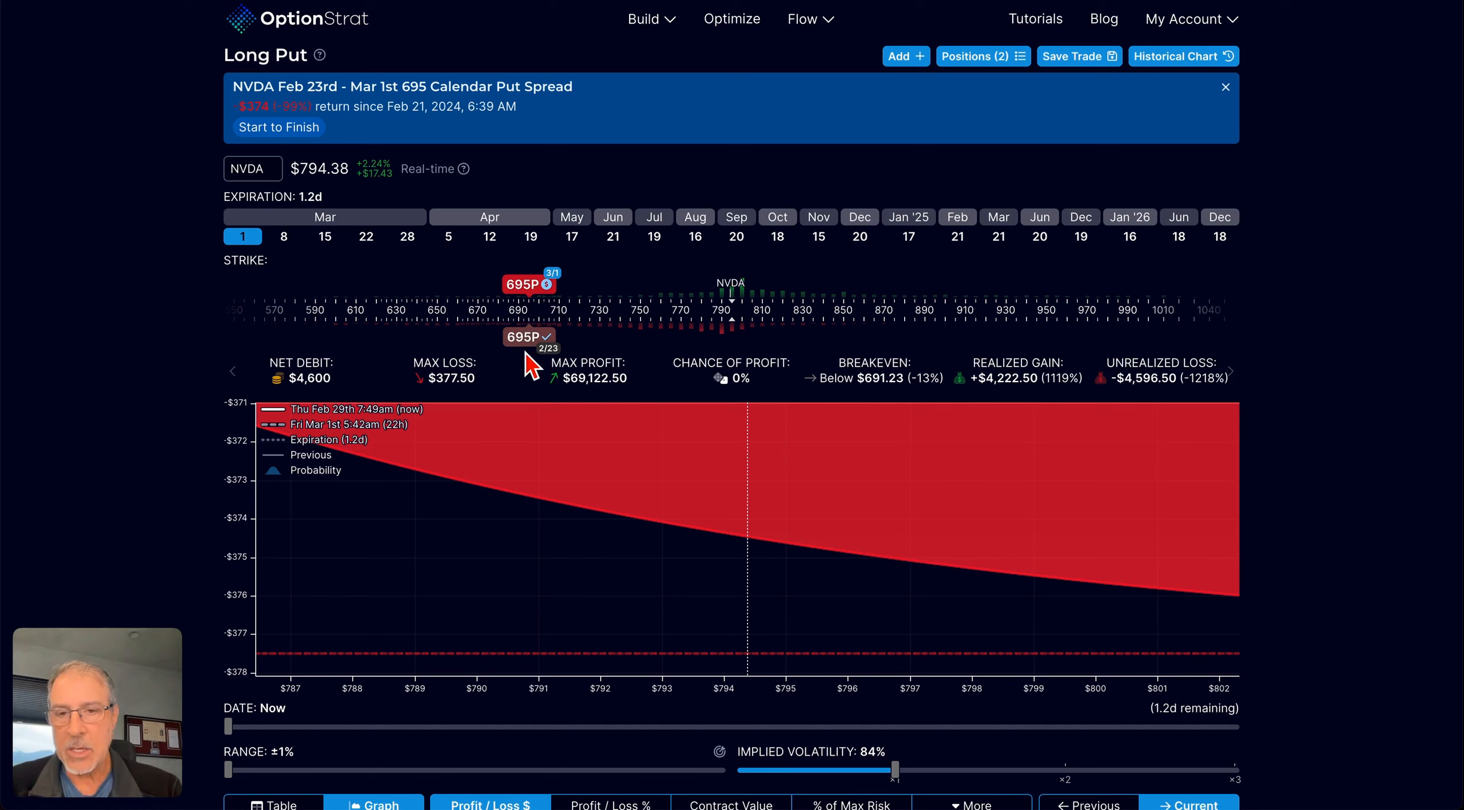
pyautogui.moveTo(553, 301)
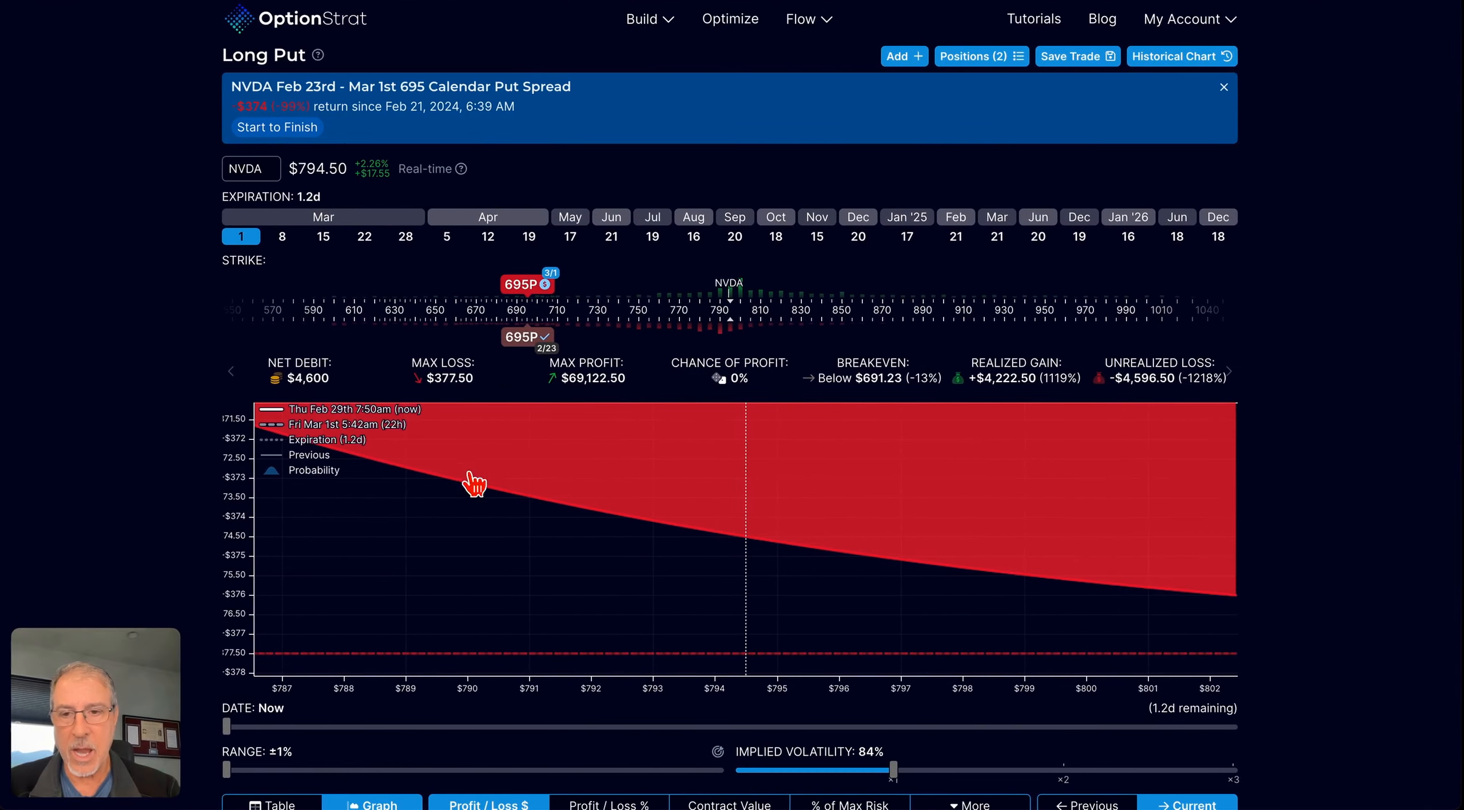
pyautogui.moveTo(824, 540)
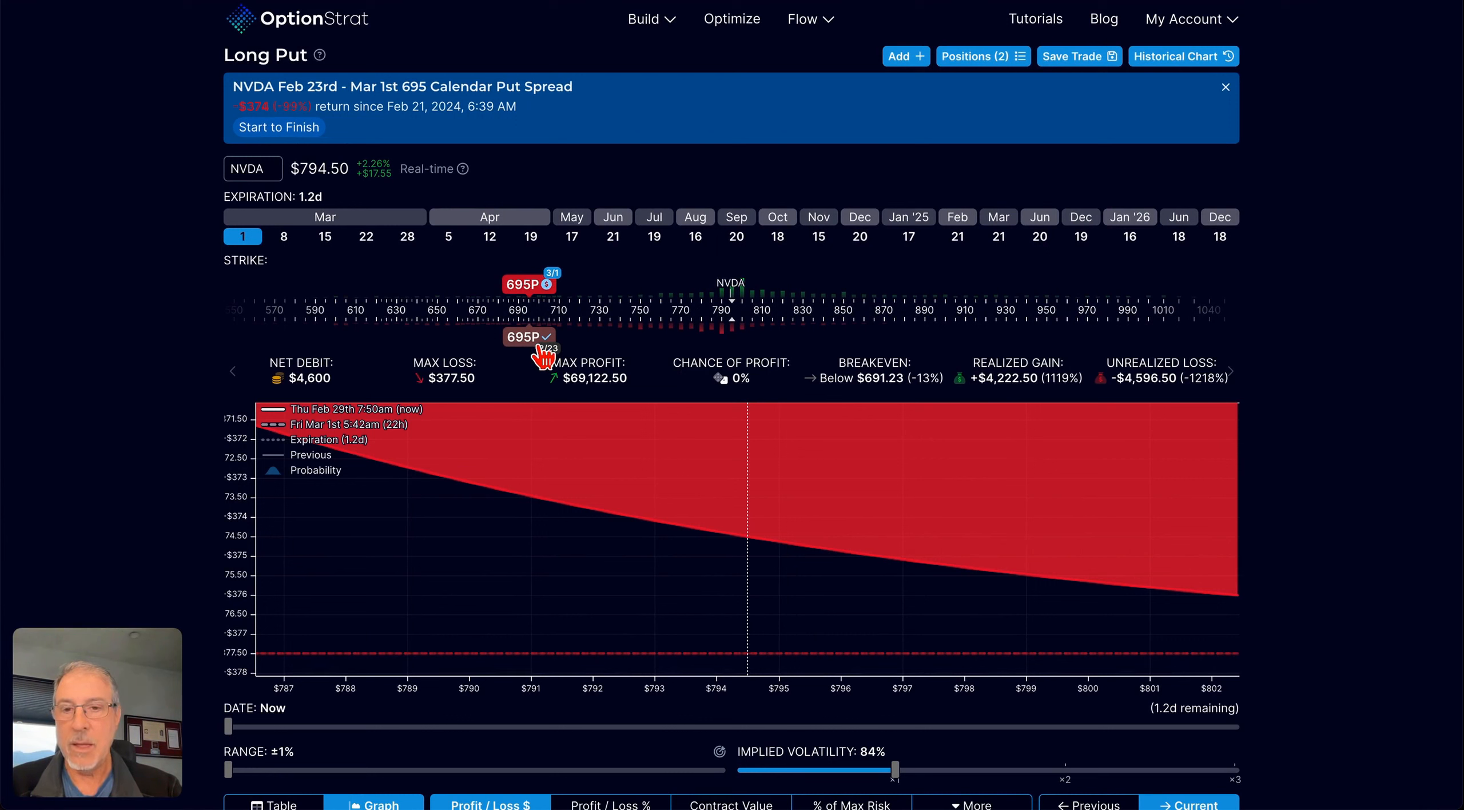
# Step: Open the expired 695P Feb 23 leg details showing $42.23 open and $0 close
pyautogui.click(528, 336)
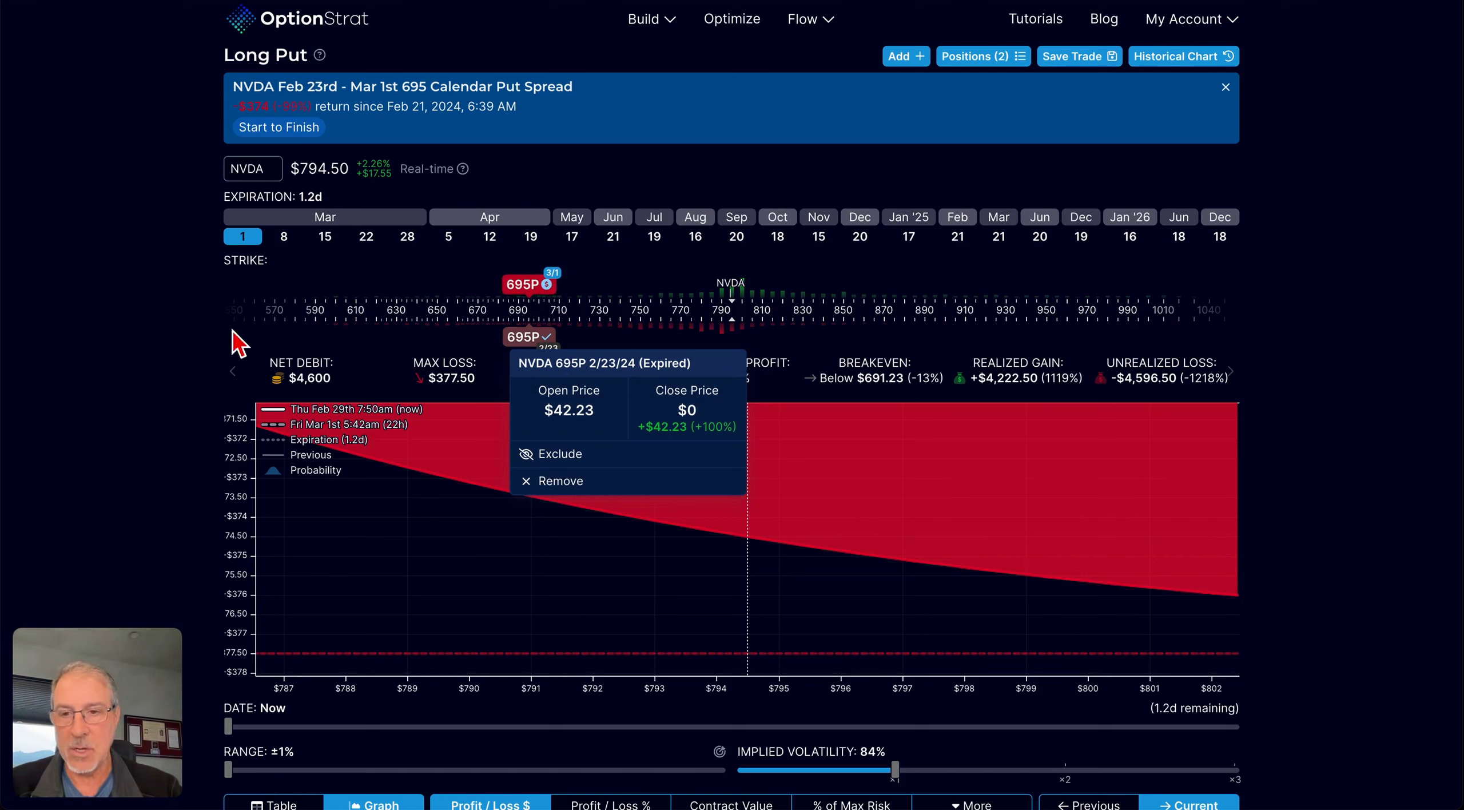
# Step: Dismiss the 695P leg popup to show the calendar spread's realized and unrealized P/L
pyautogui.click(529, 283)
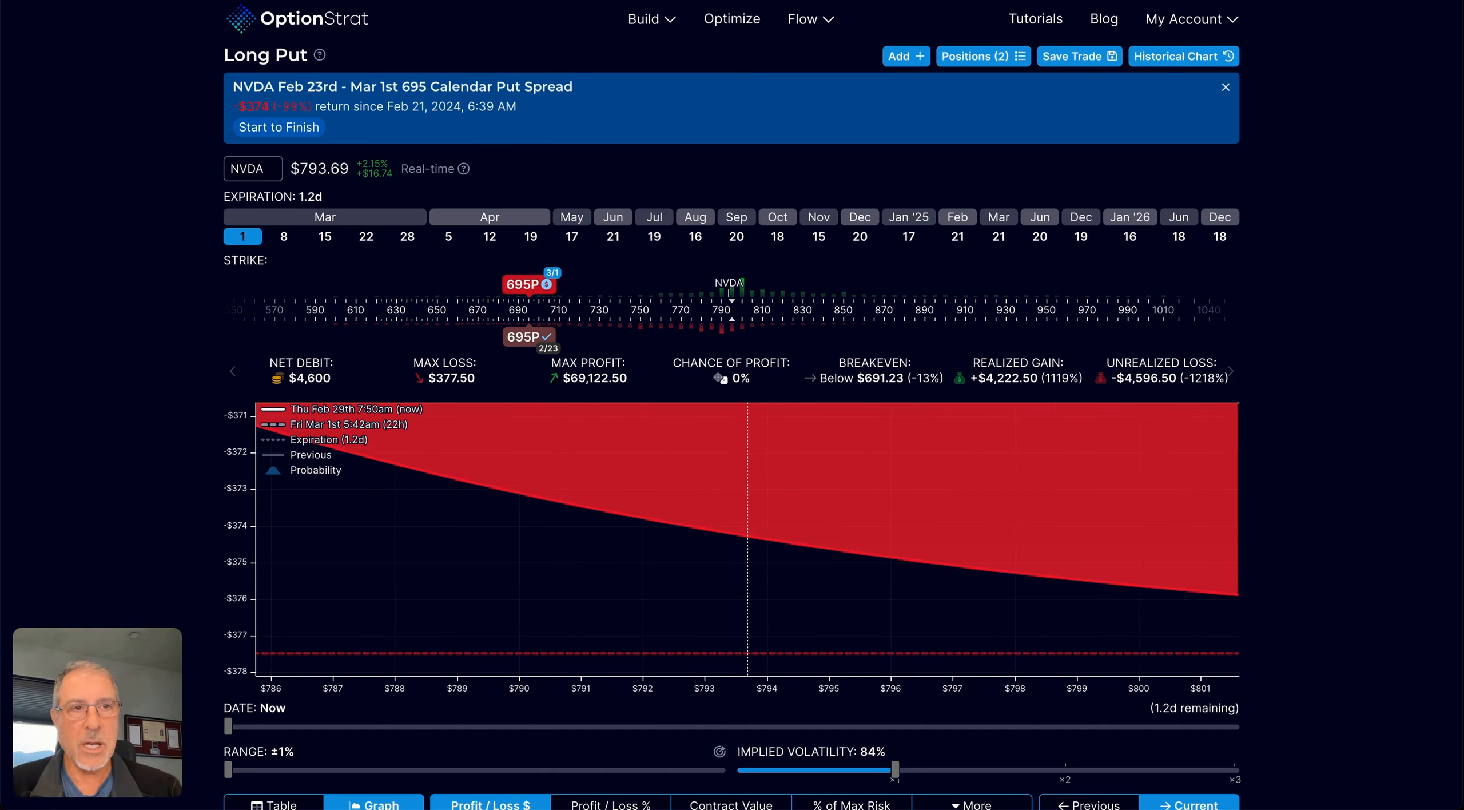
pyautogui.moveTo(769, 542)
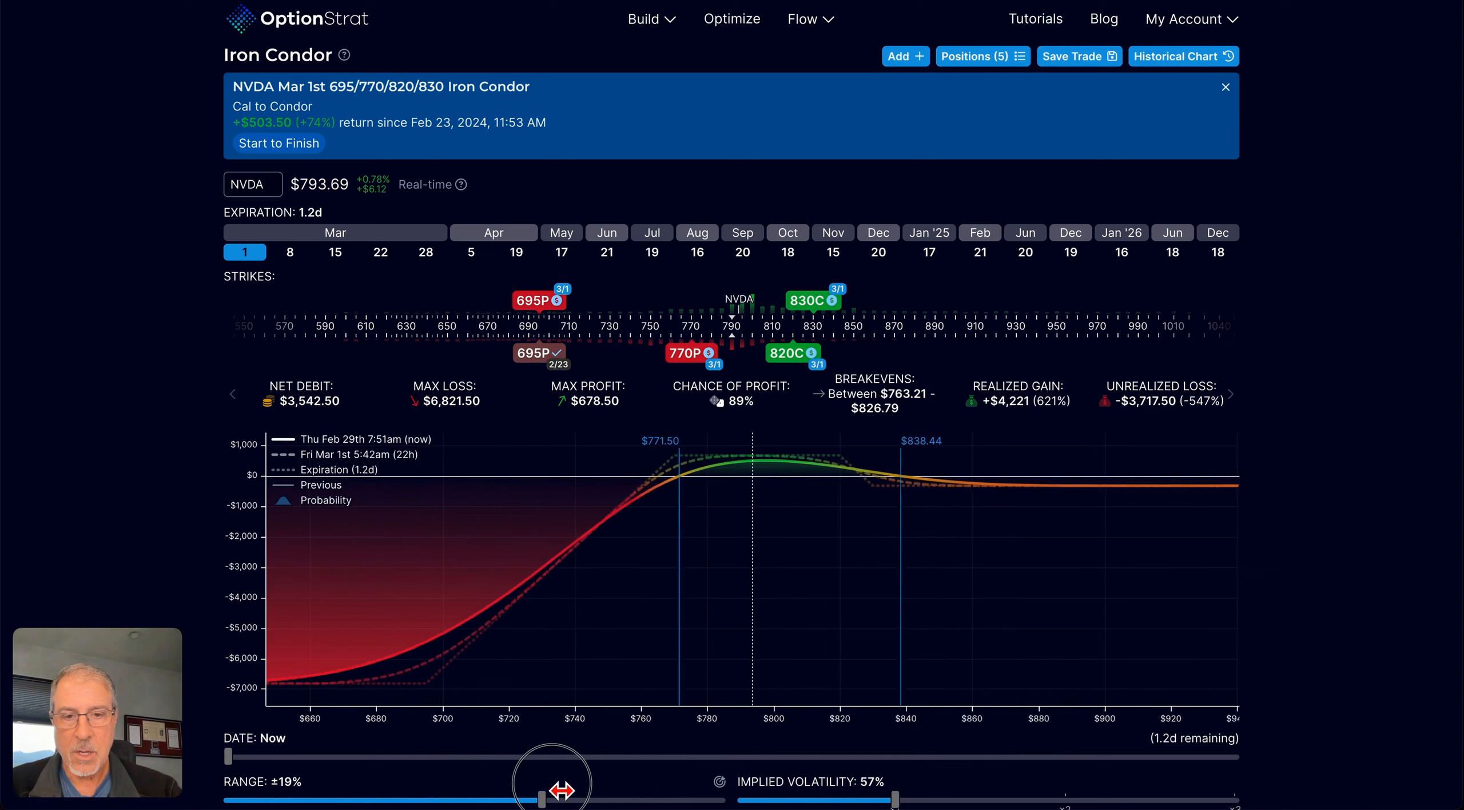
# Step: Drag the iron condor chart's Range slider from ±19% down to ±15%
pyautogui.moveTo(550, 799); pyautogui.dragTo(480, 799)
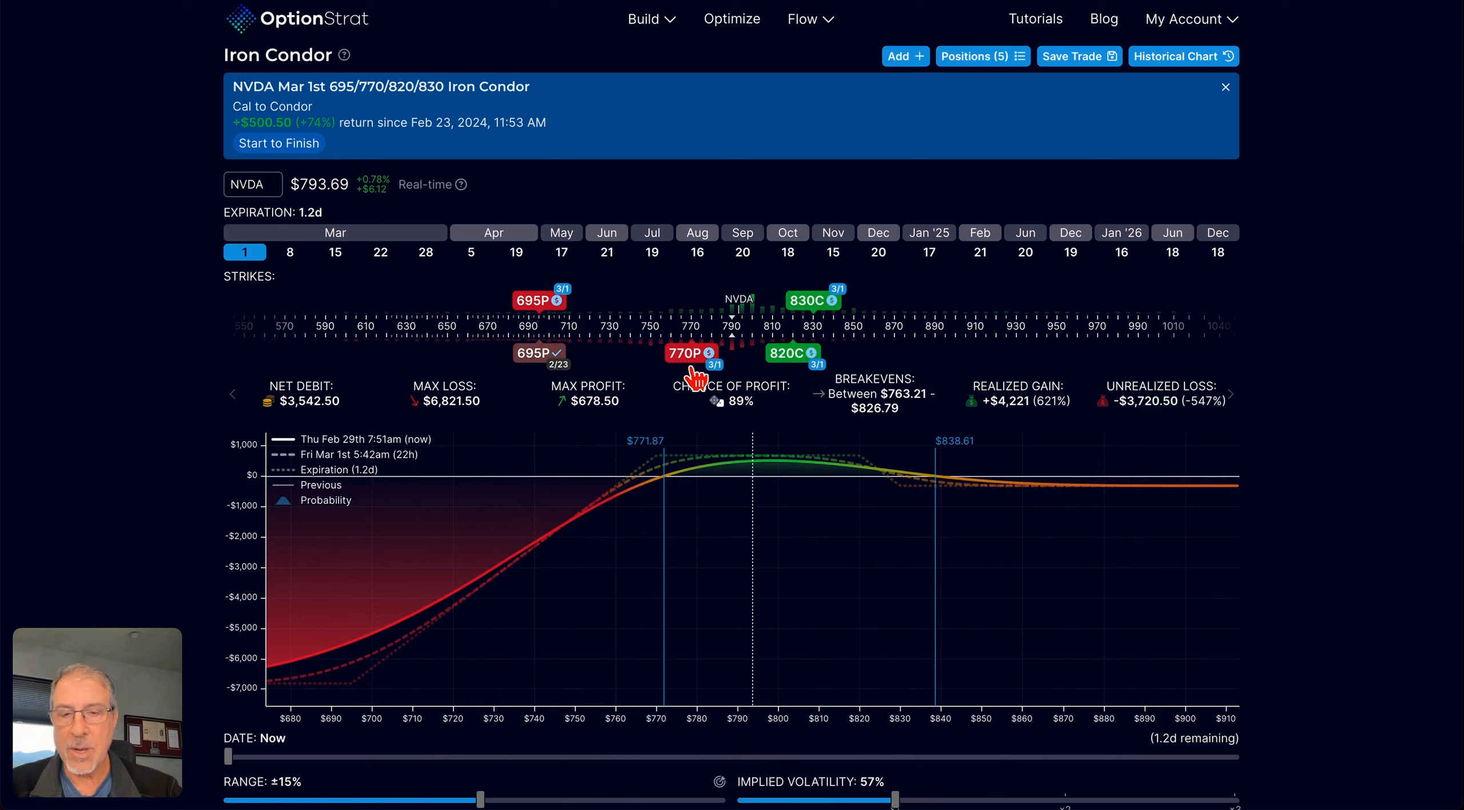
pyautogui.moveTo(600, 350)
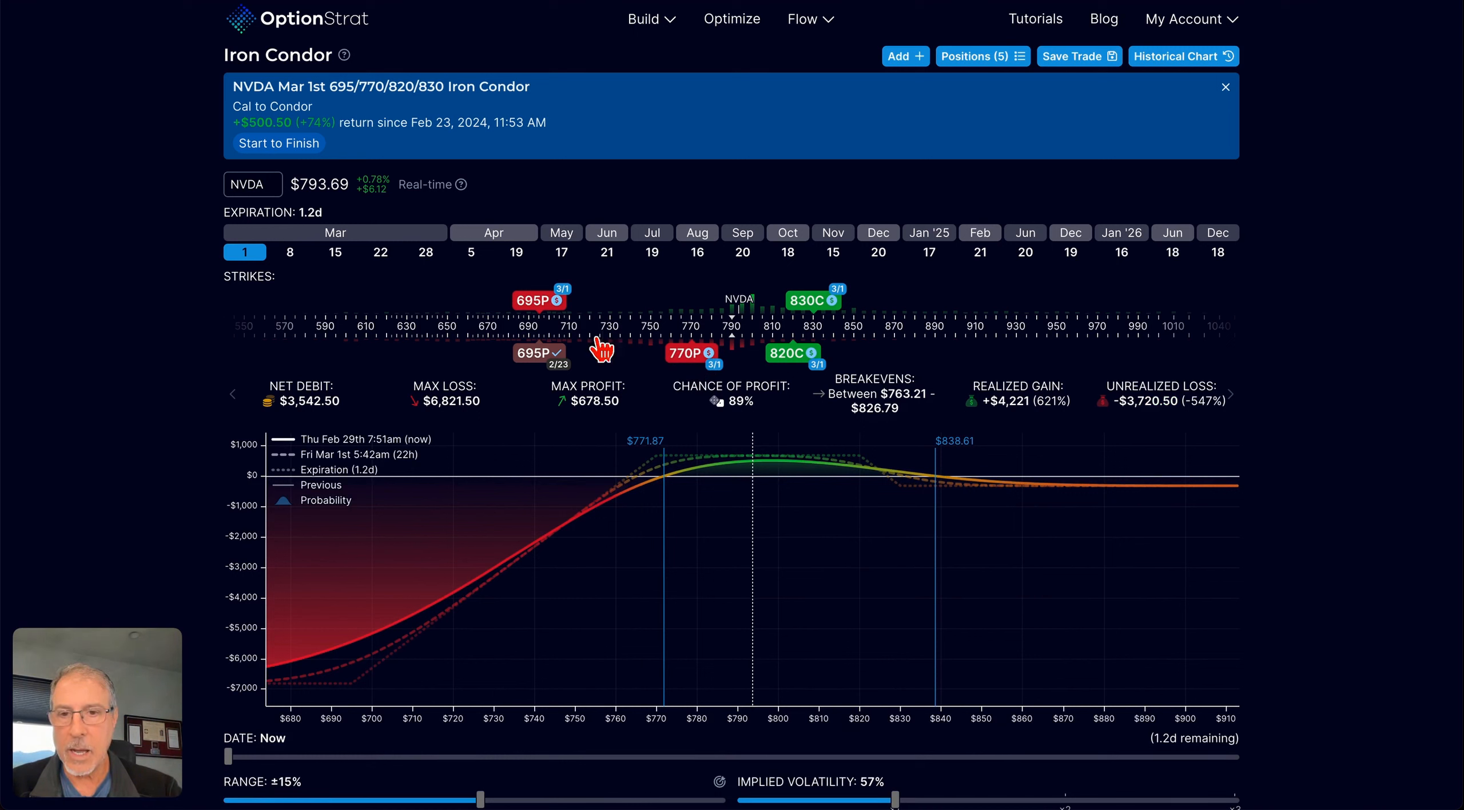
pyautogui.moveTo(734, 388)
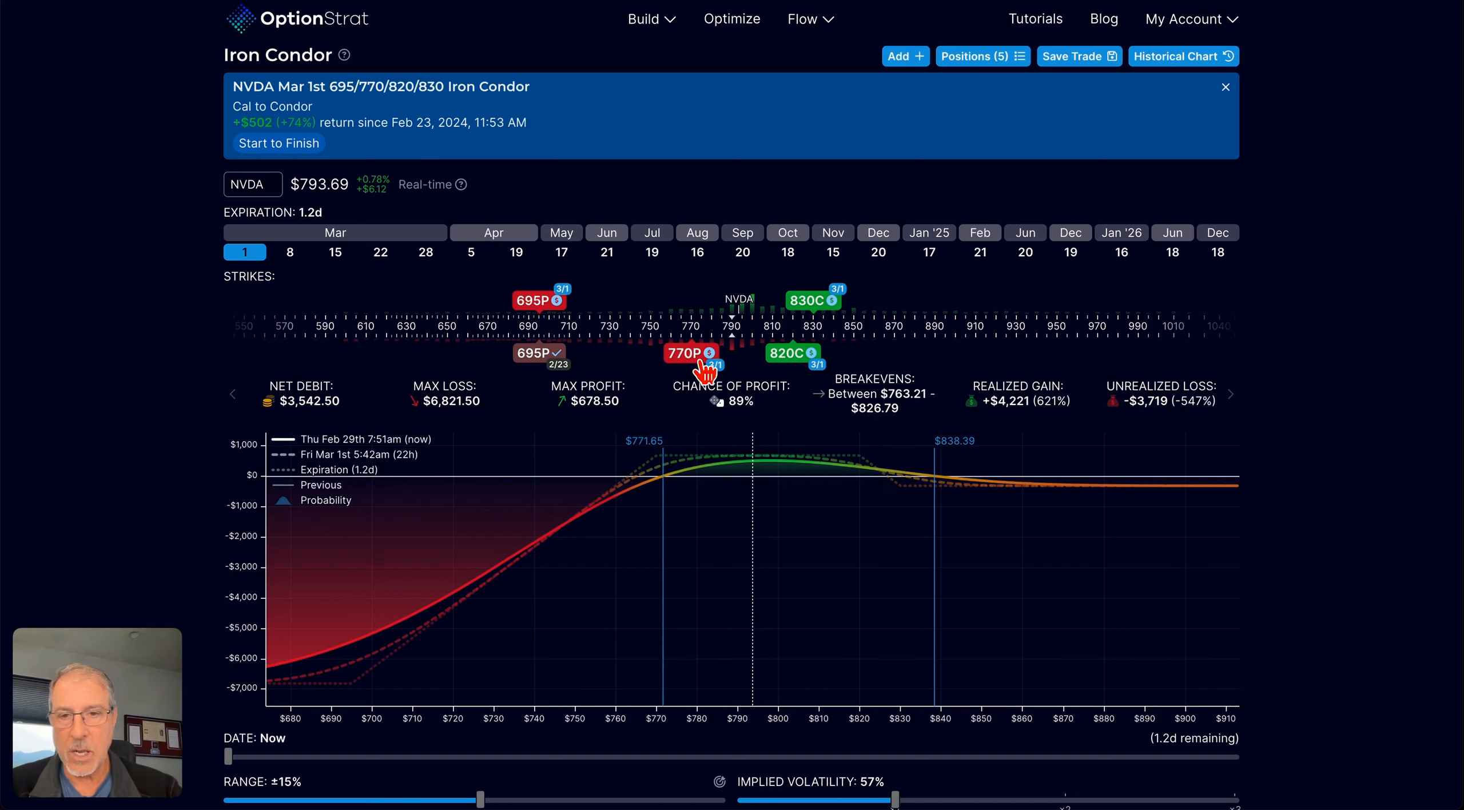
pyautogui.moveTo(655, 374)
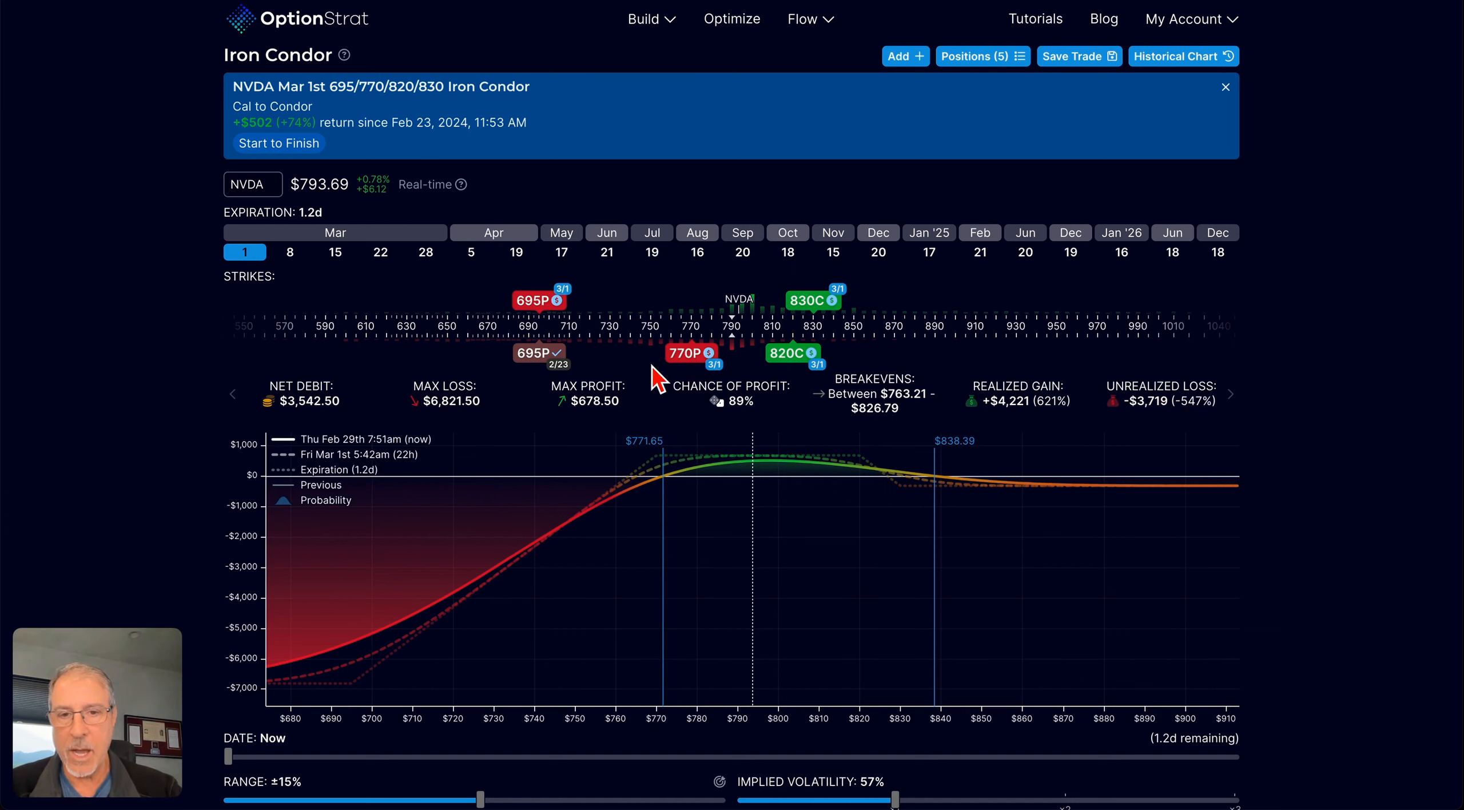
pyautogui.moveTo(664, 380)
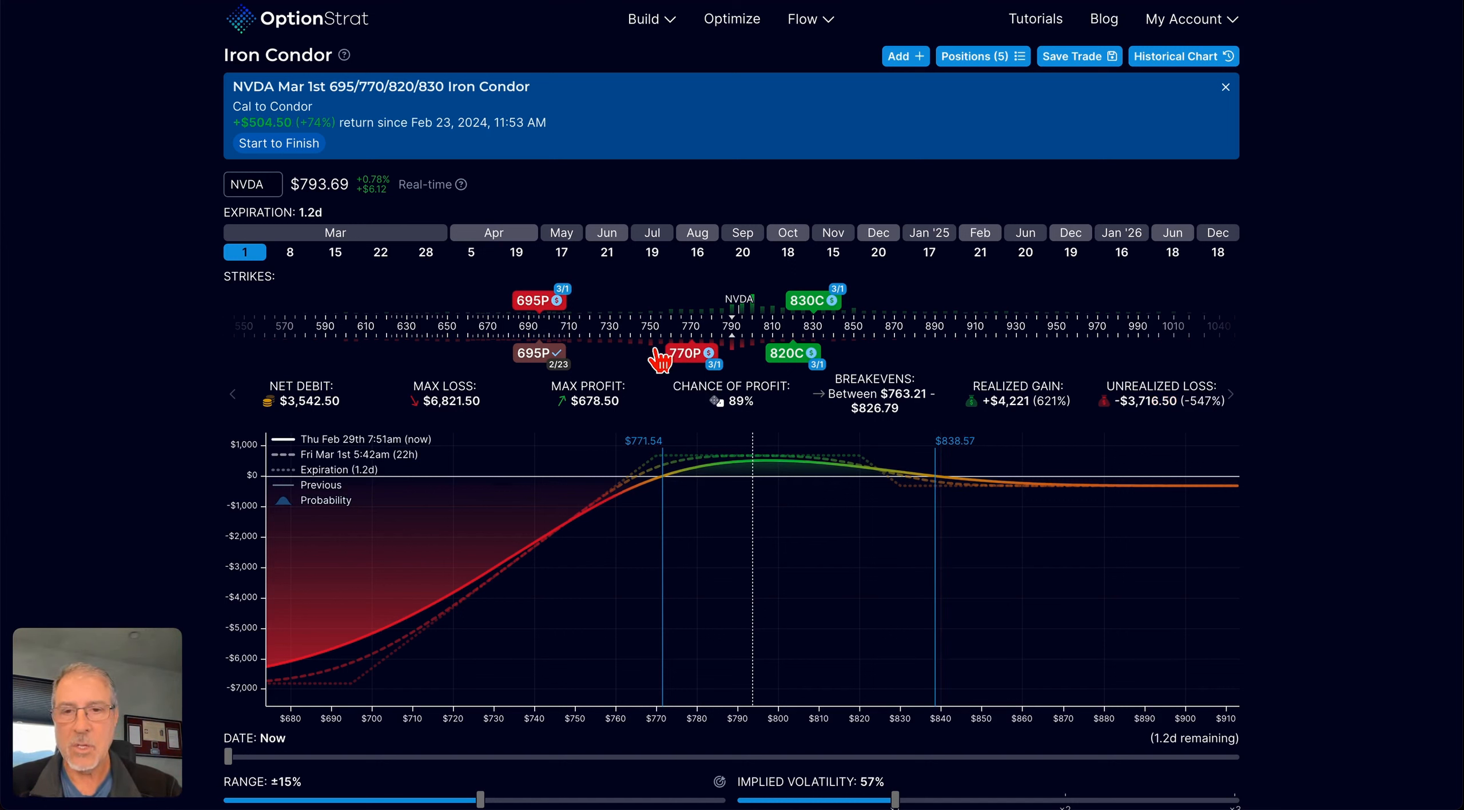
pyautogui.moveTo(349, 650)
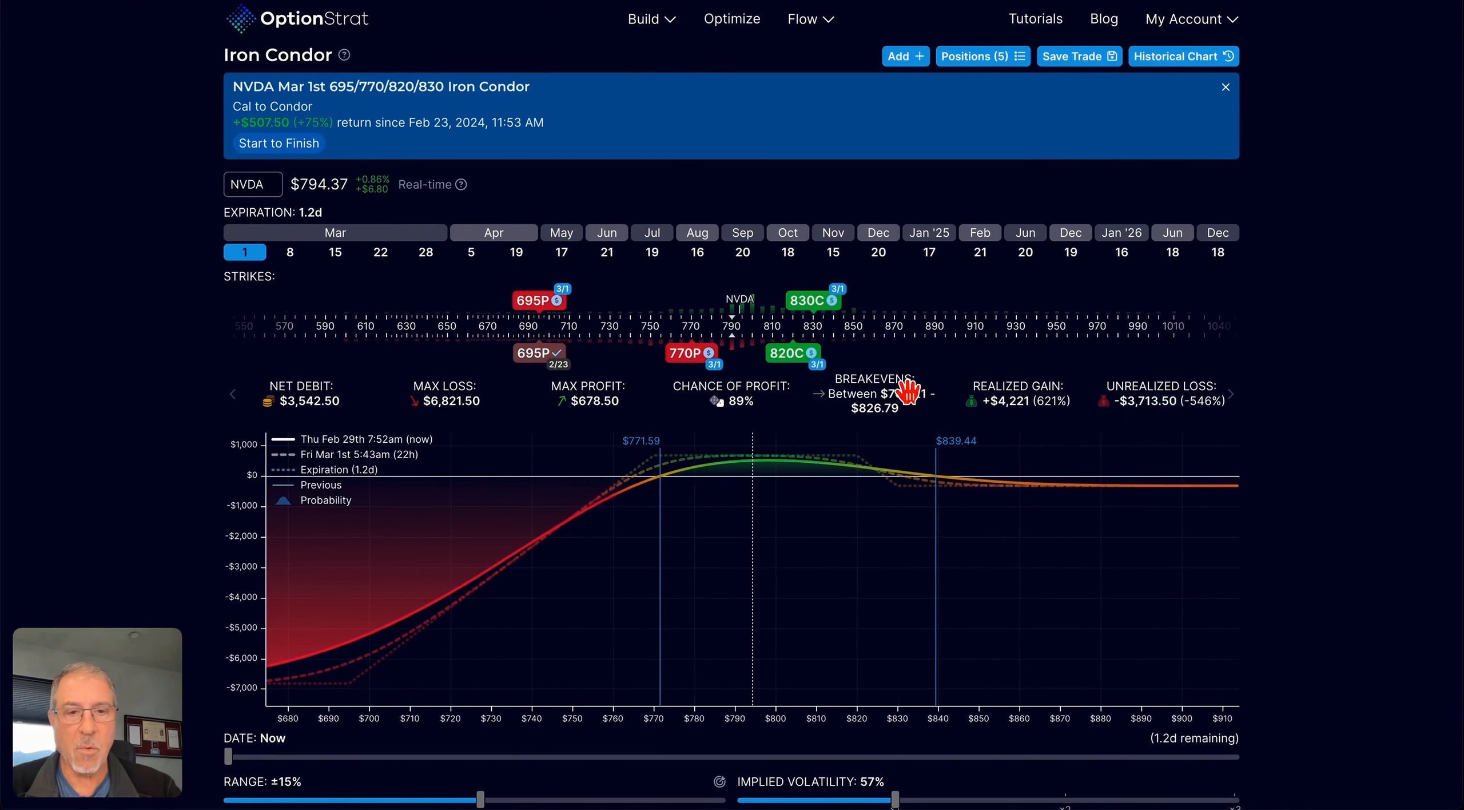
pyautogui.moveTo(858, 467)
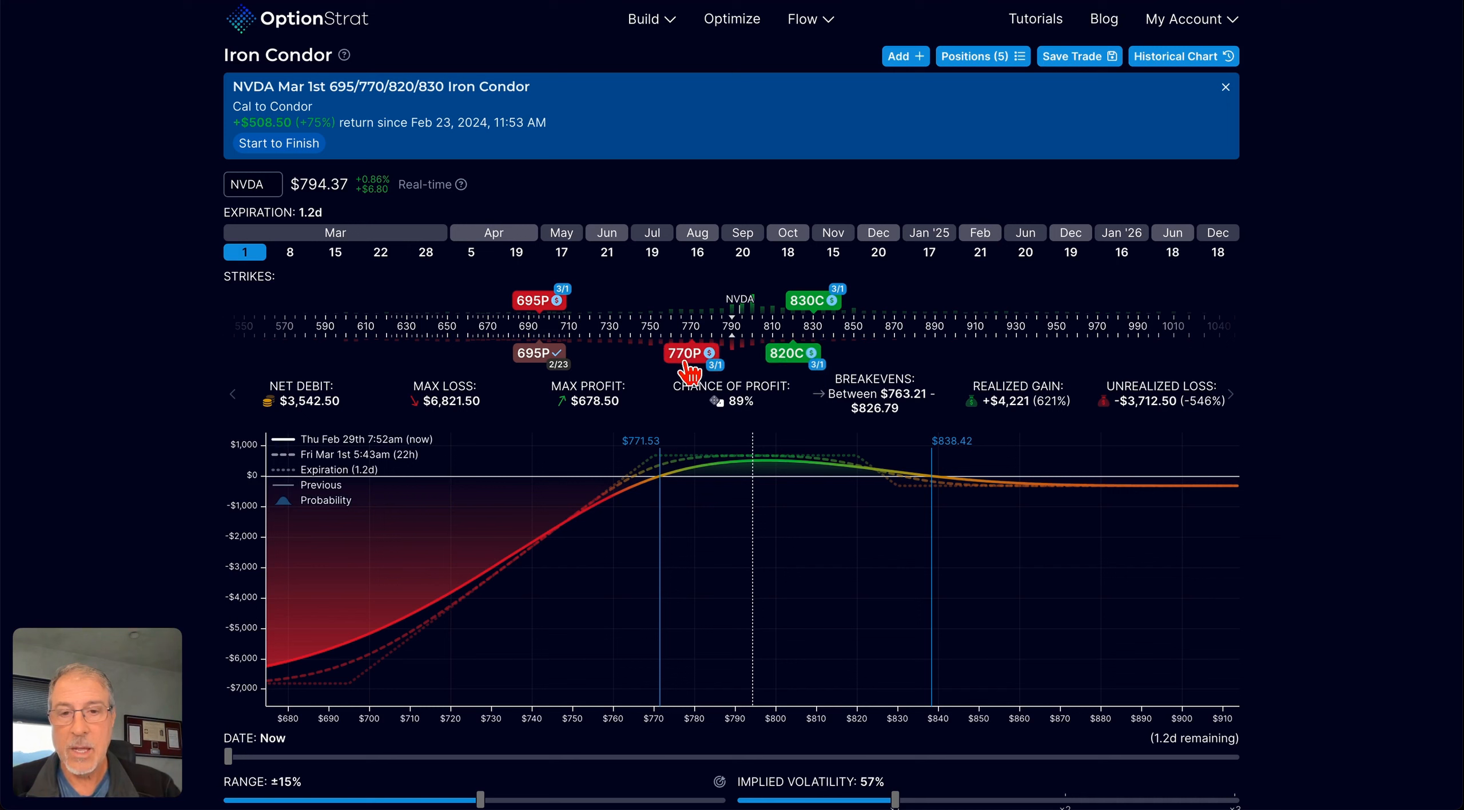
pyautogui.moveTo(743, 484)
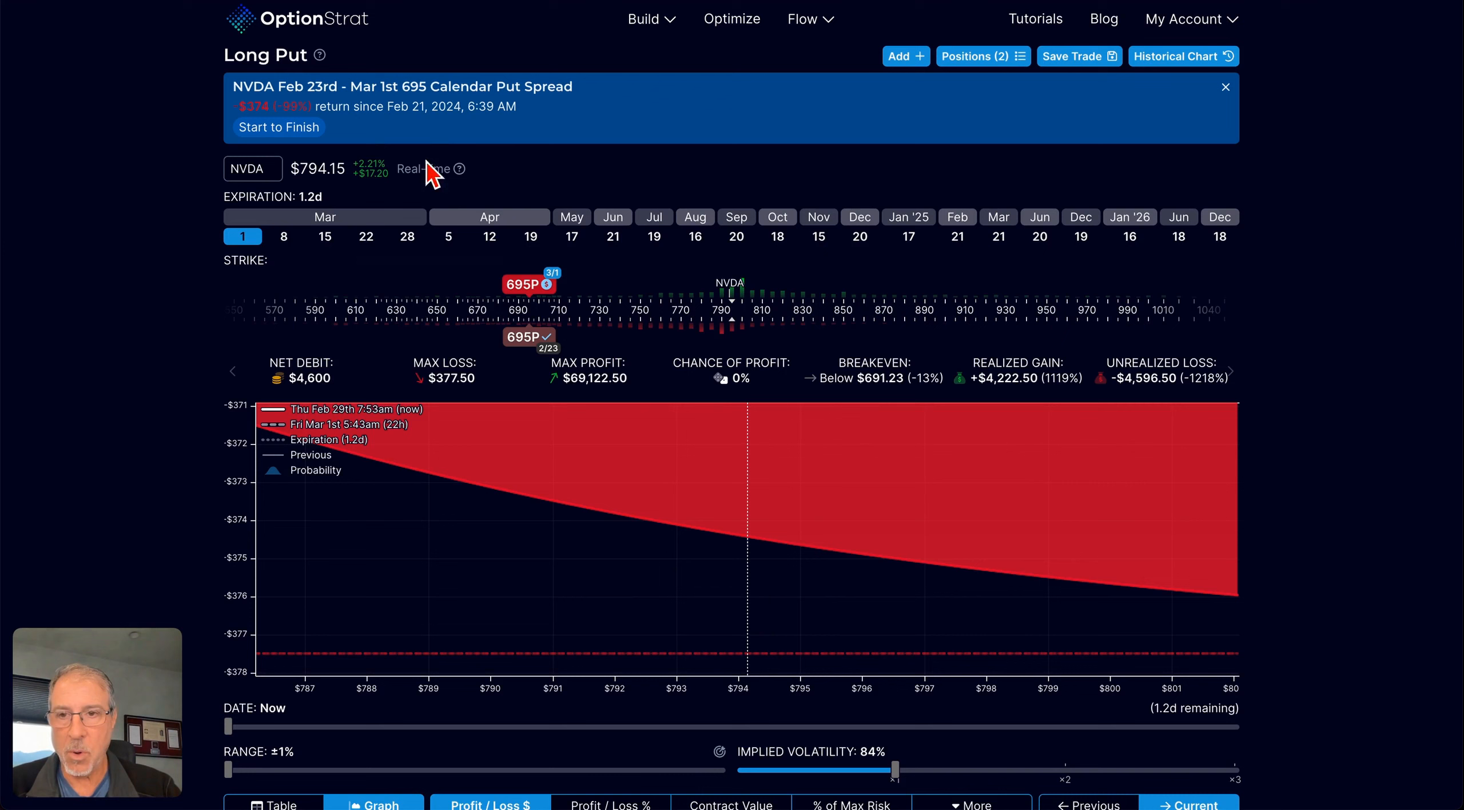
pyautogui.moveTo(555, 308)
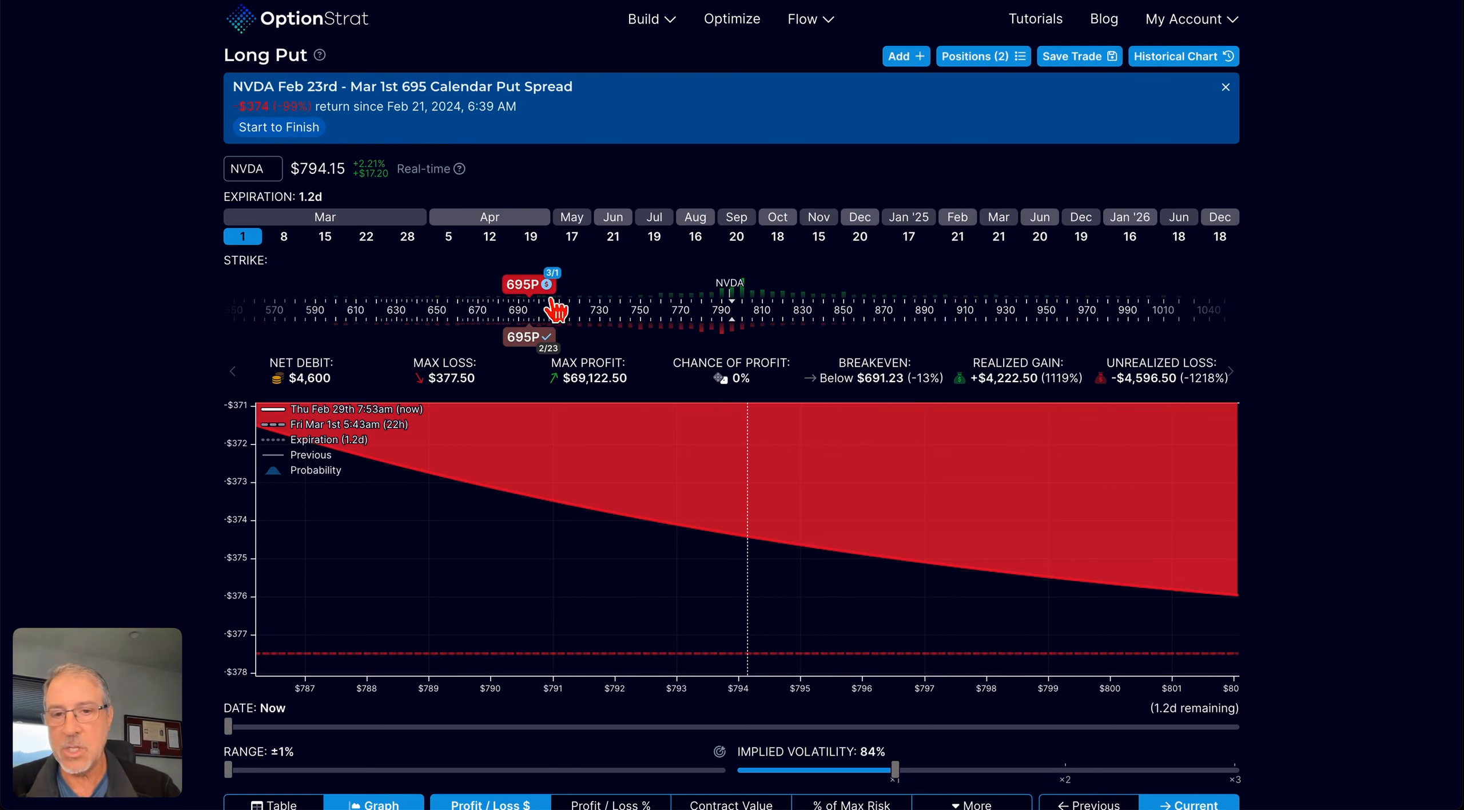
pyautogui.moveTo(757, 610)
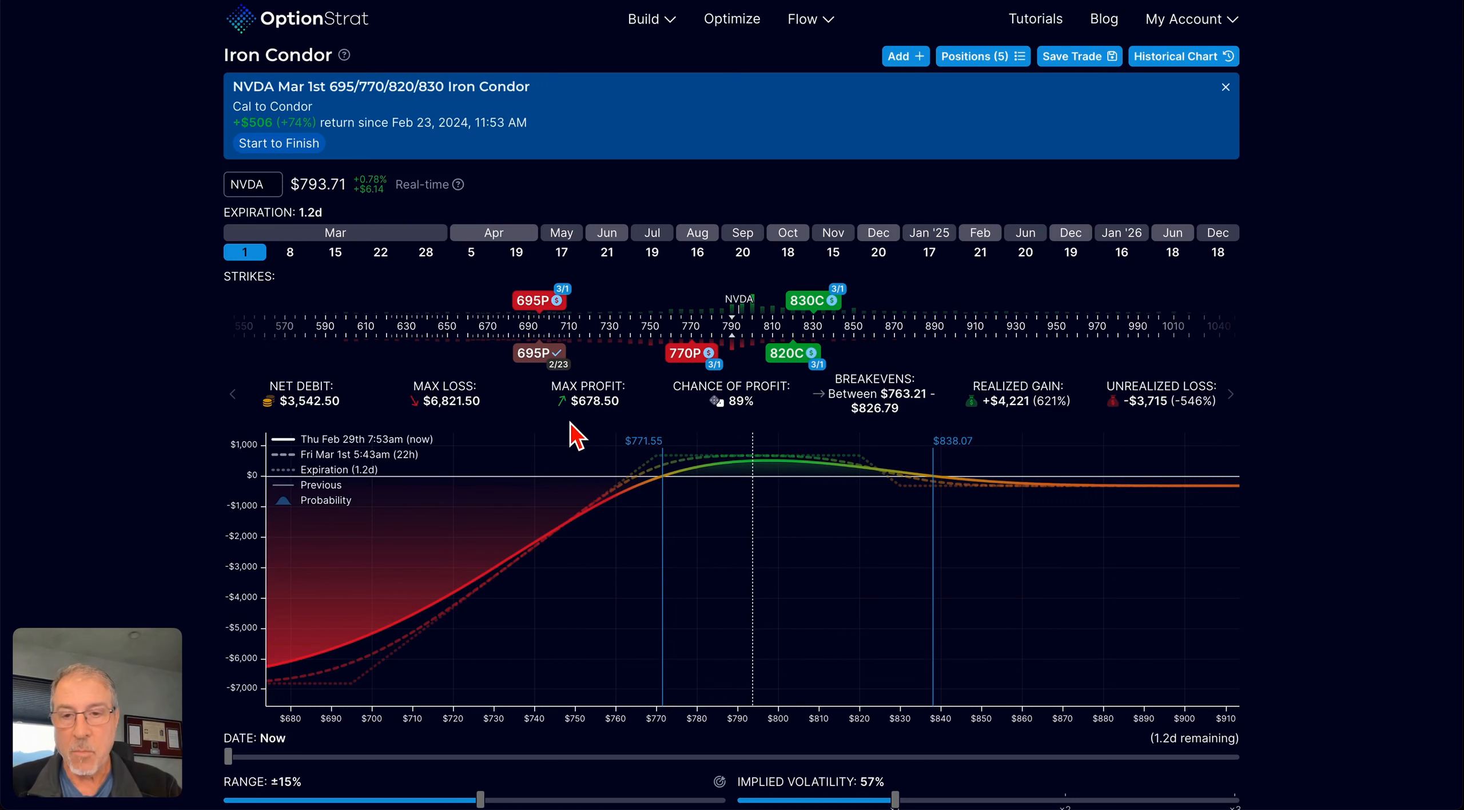
pyautogui.moveTo(633, 439)
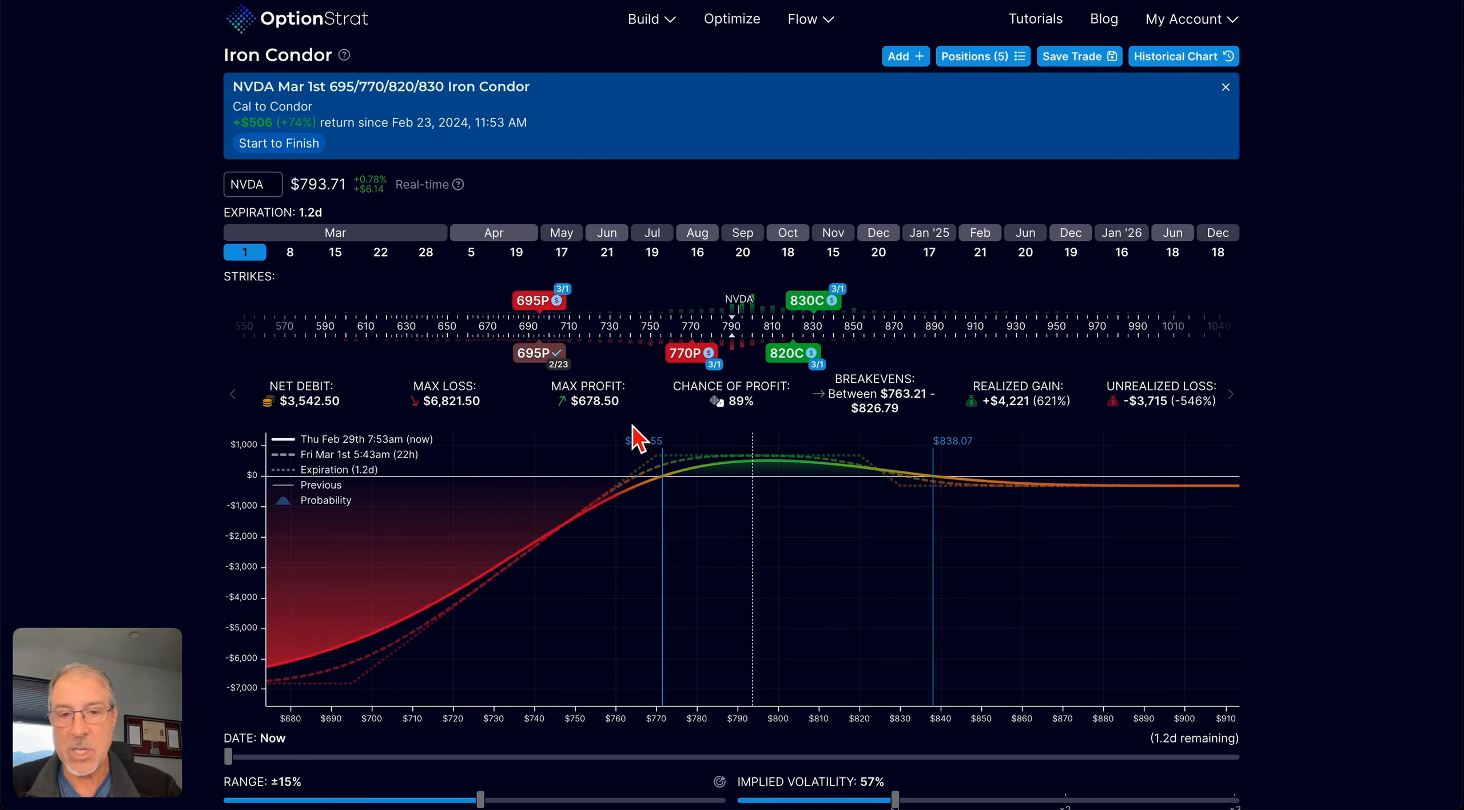
pyautogui.moveTo(599, 438)
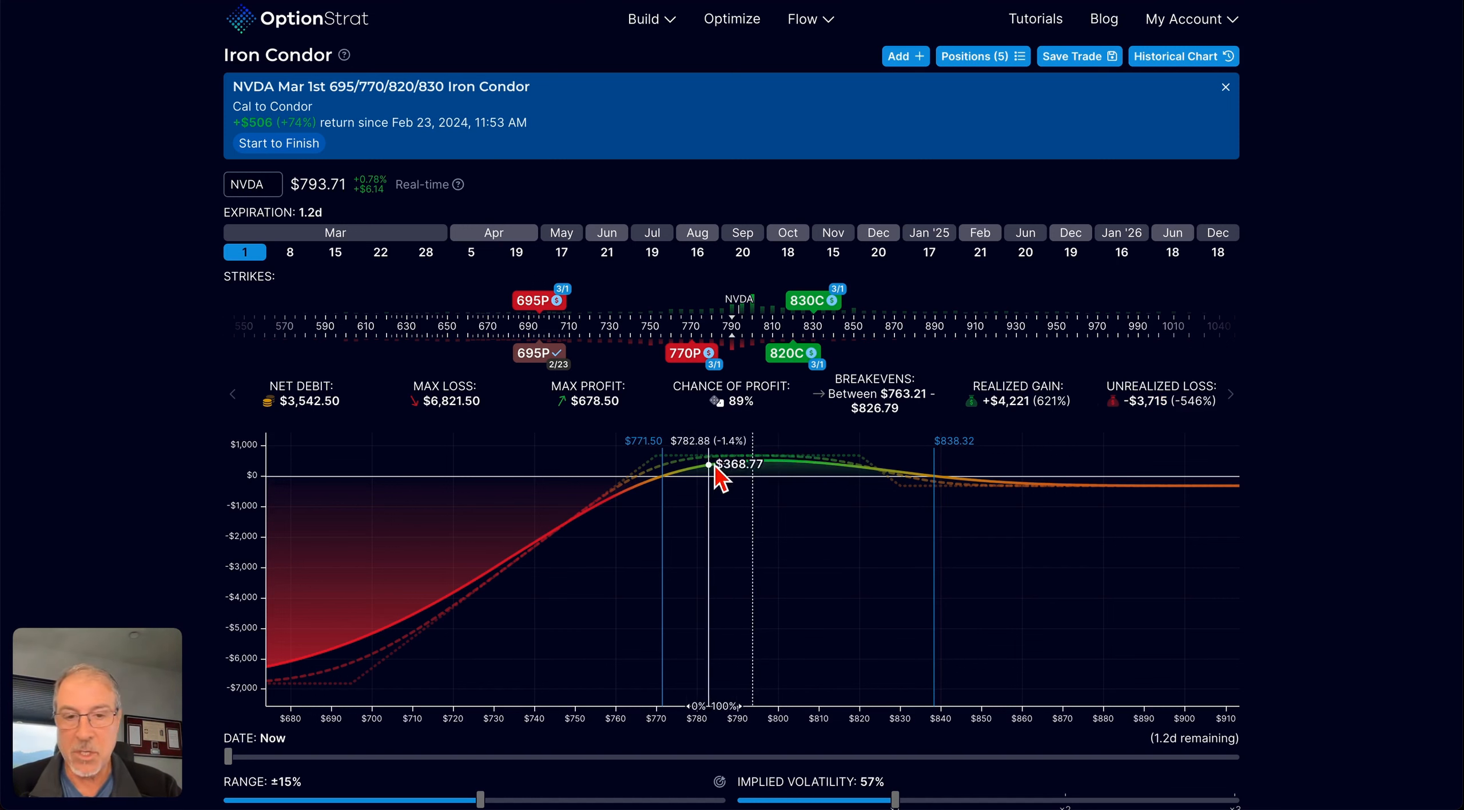
pyautogui.moveTo(781, 462)
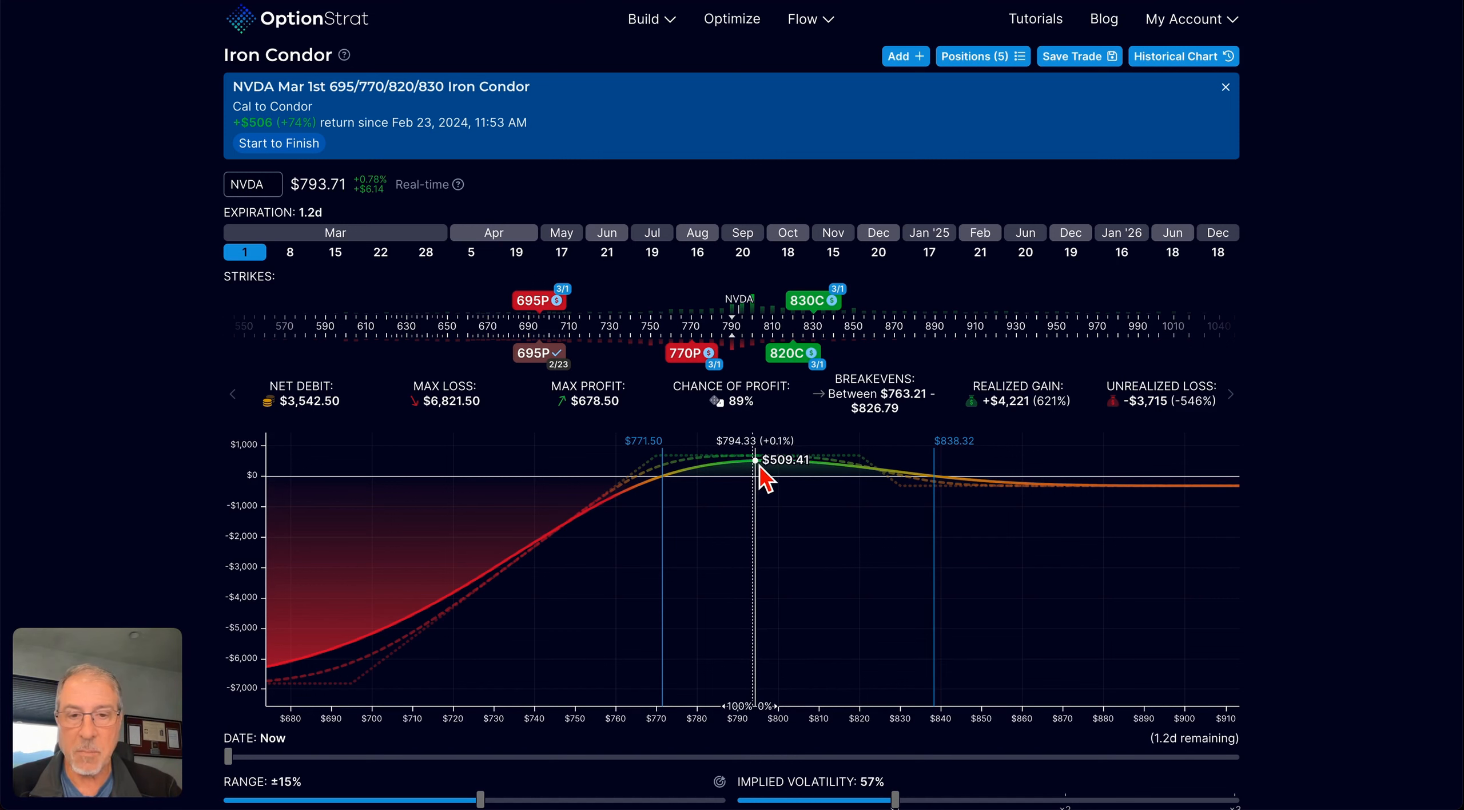
pyautogui.moveTo(874, 480)
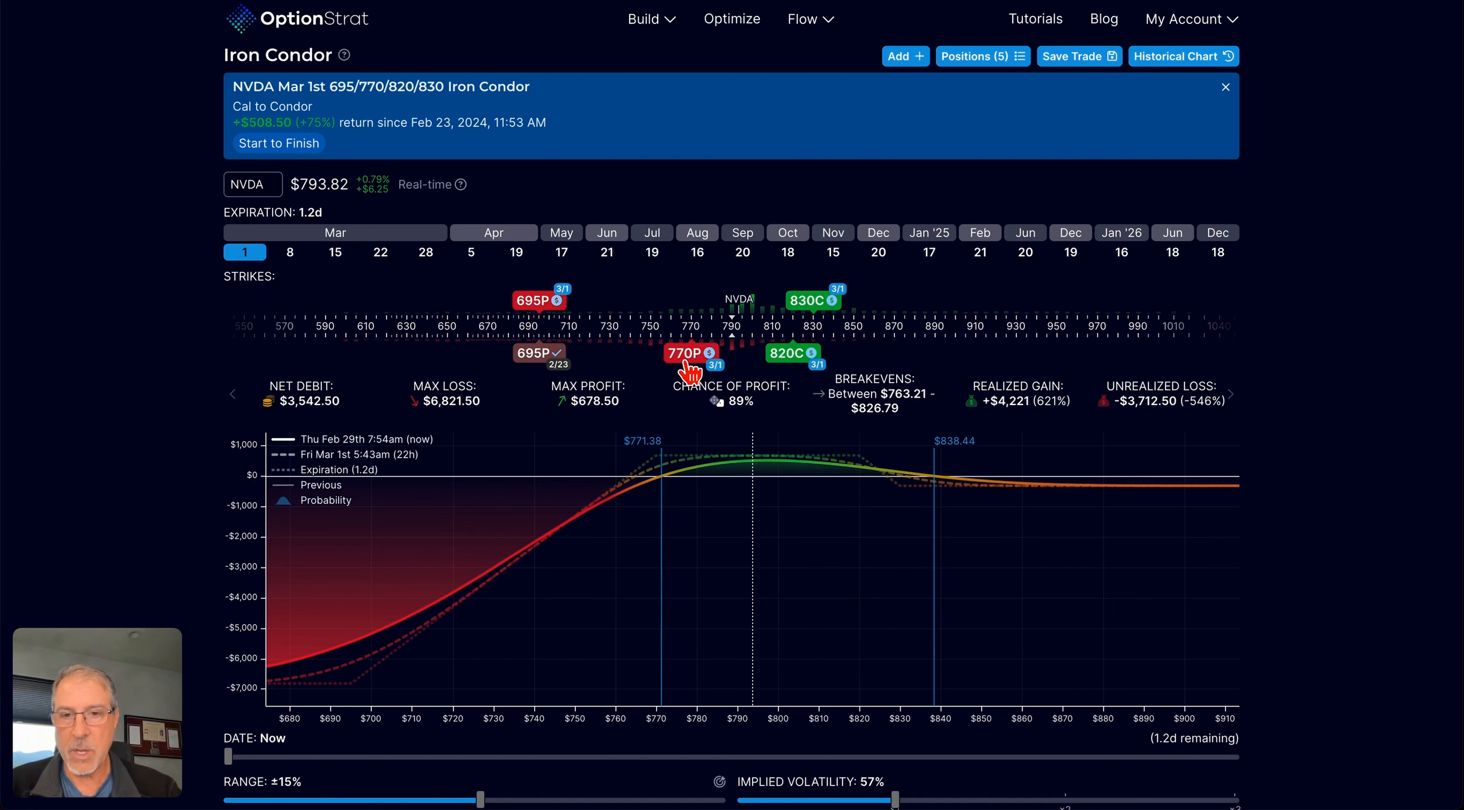
pyautogui.moveTo(549, 363)
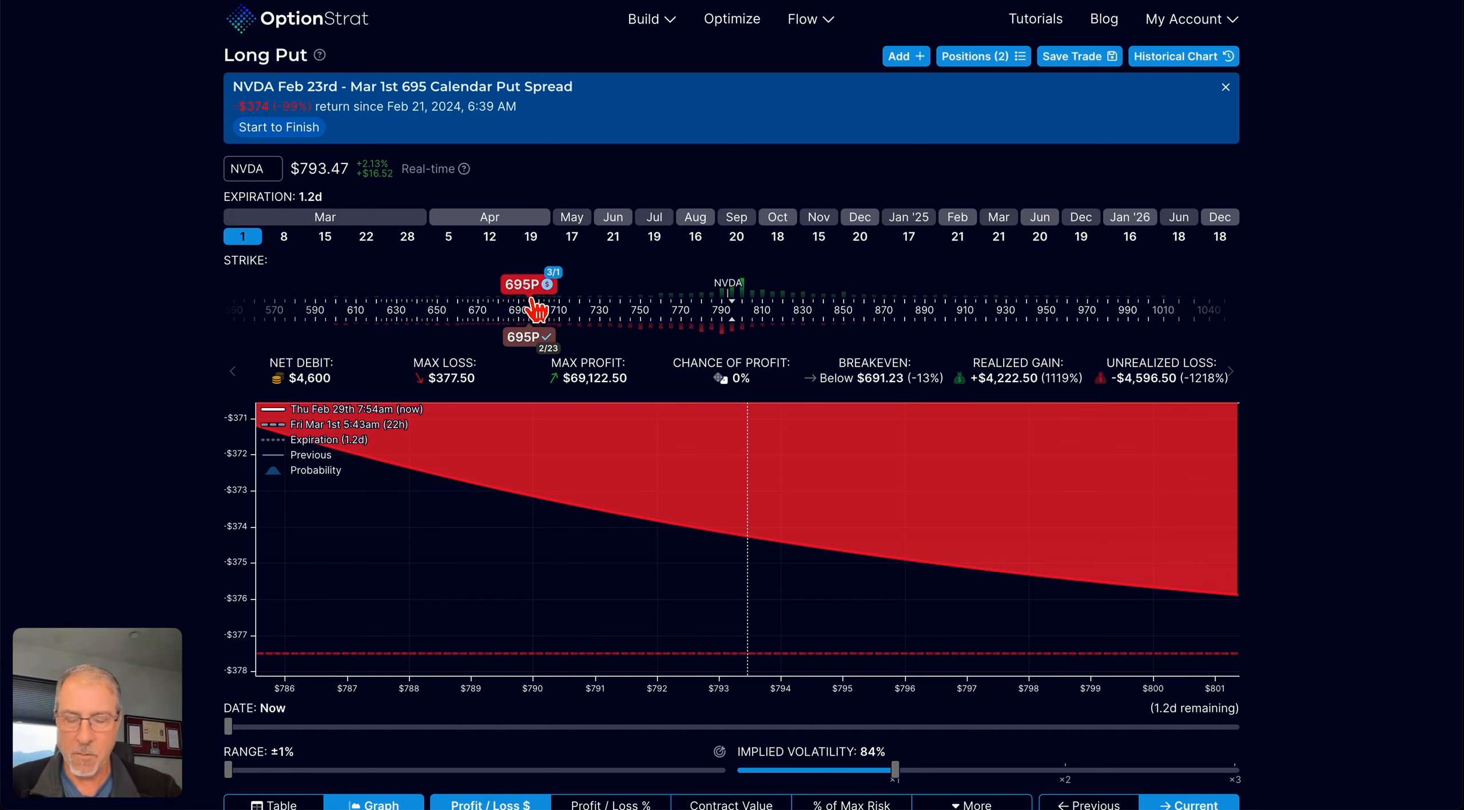
pyautogui.moveTo(769, 546)
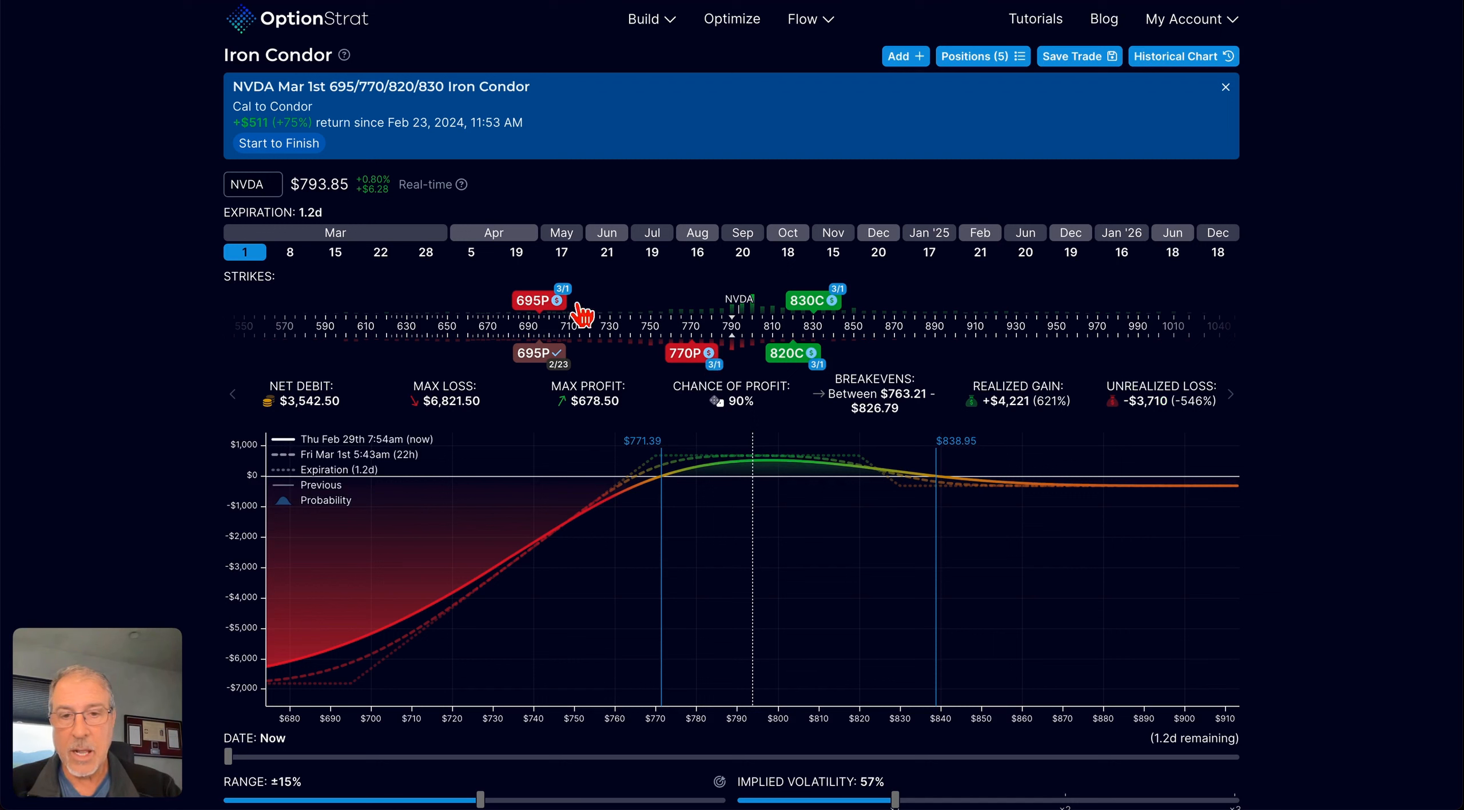
pyautogui.moveTo(831, 346)
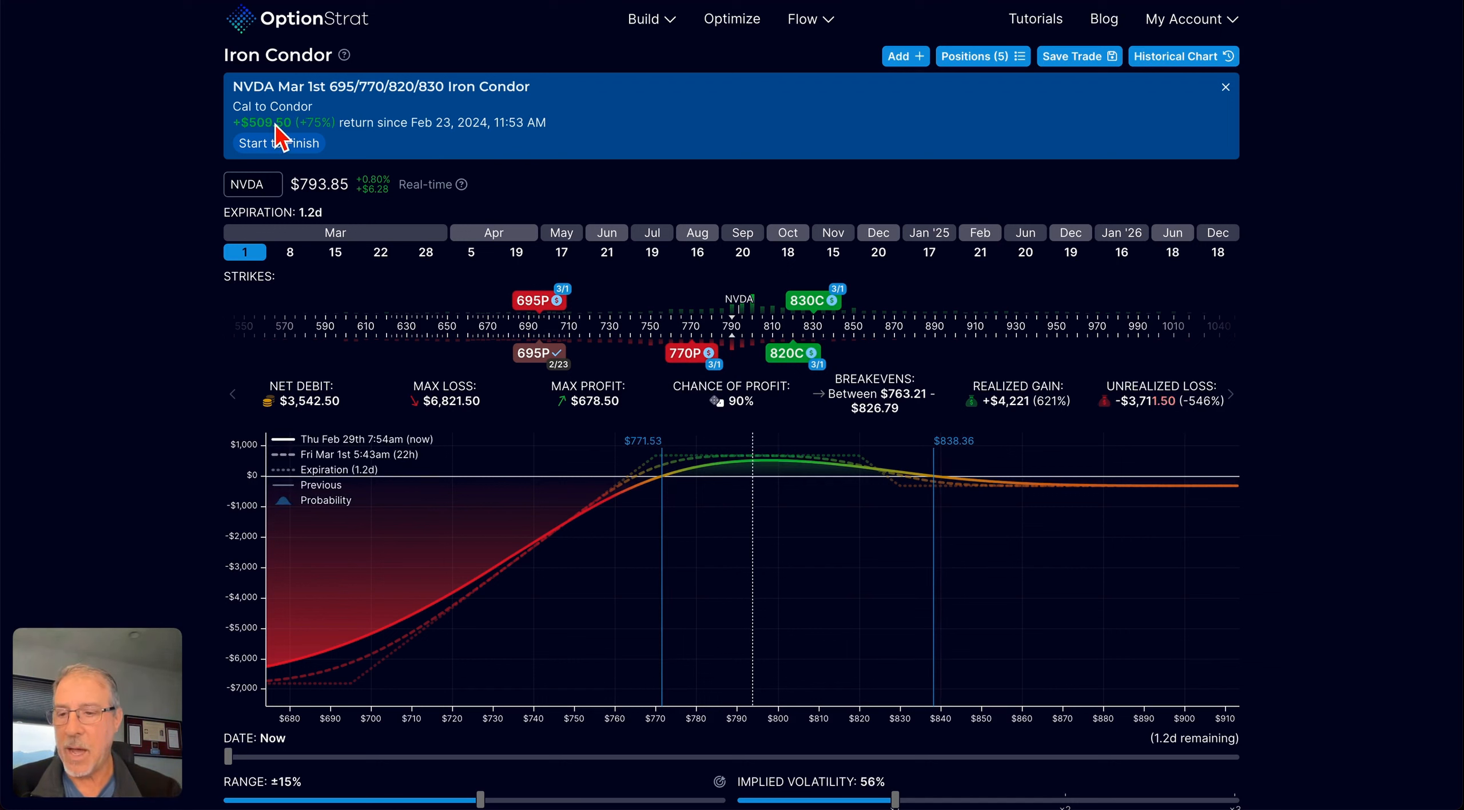
pyautogui.moveTo(997, 617)
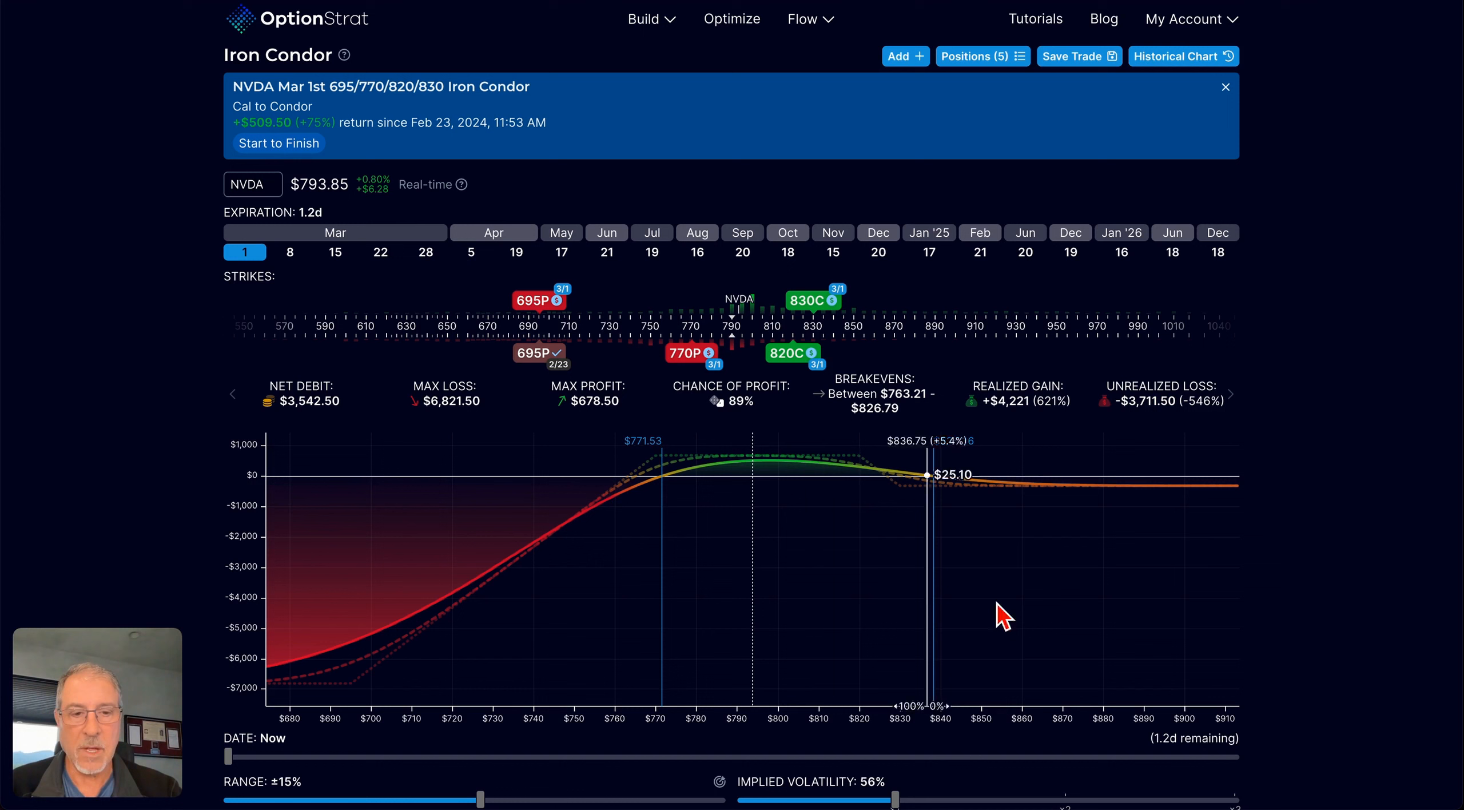
pyautogui.moveTo(1080, 620)
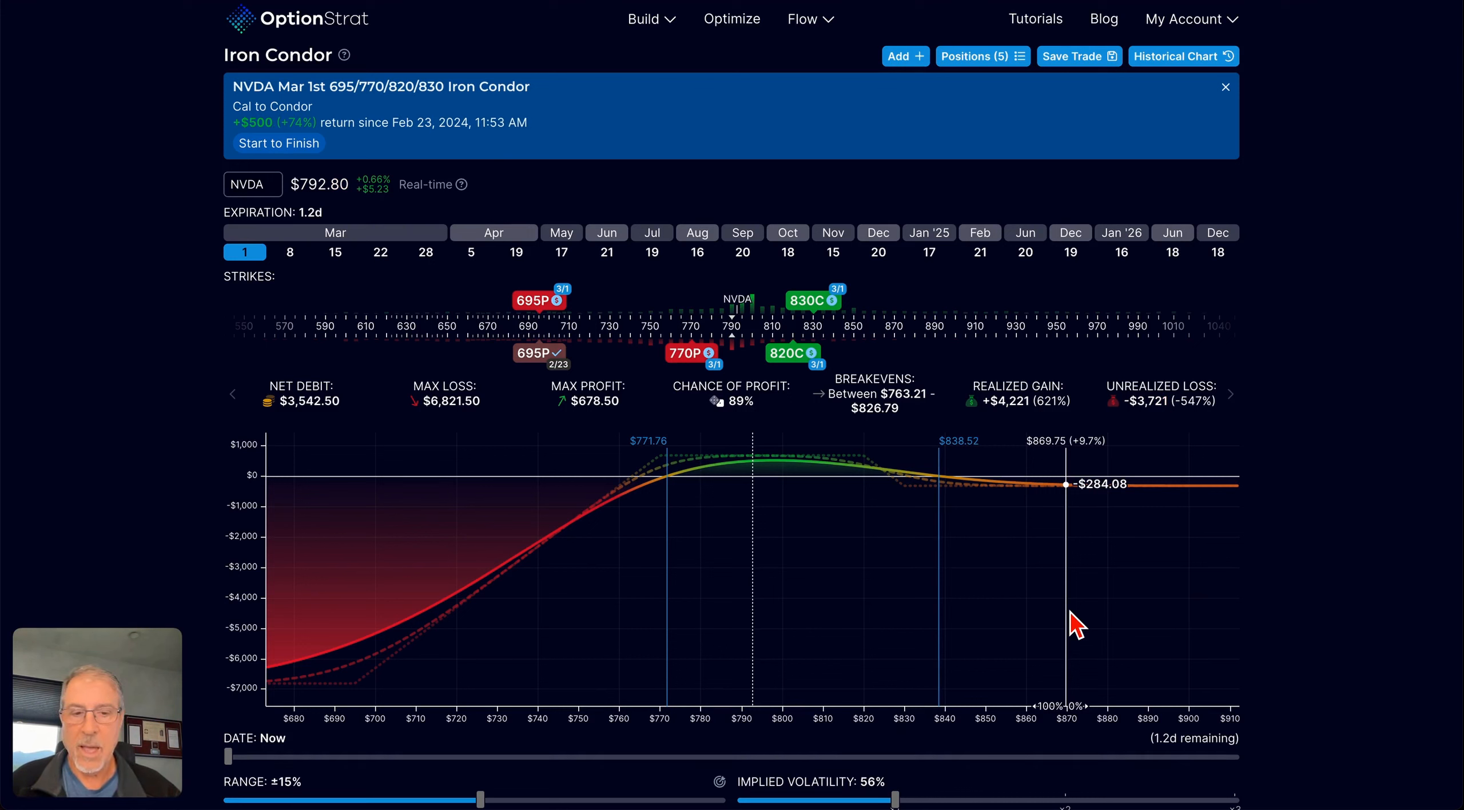
# Step: Below the graph, reveal the Delta, Theta, Gamma and Vega chart options via More
pyautogui.scroll(-3)
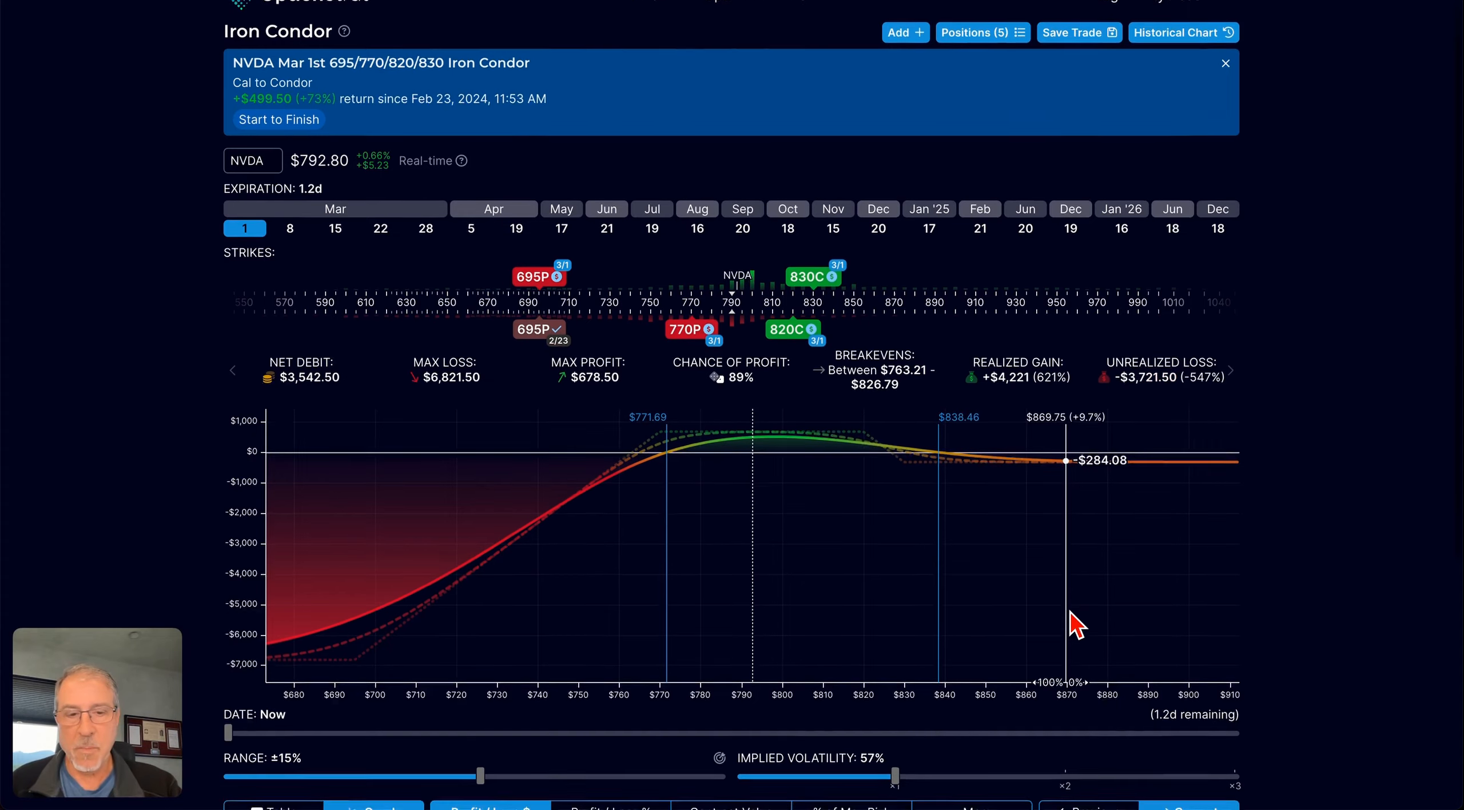
pyautogui.scroll(-3)
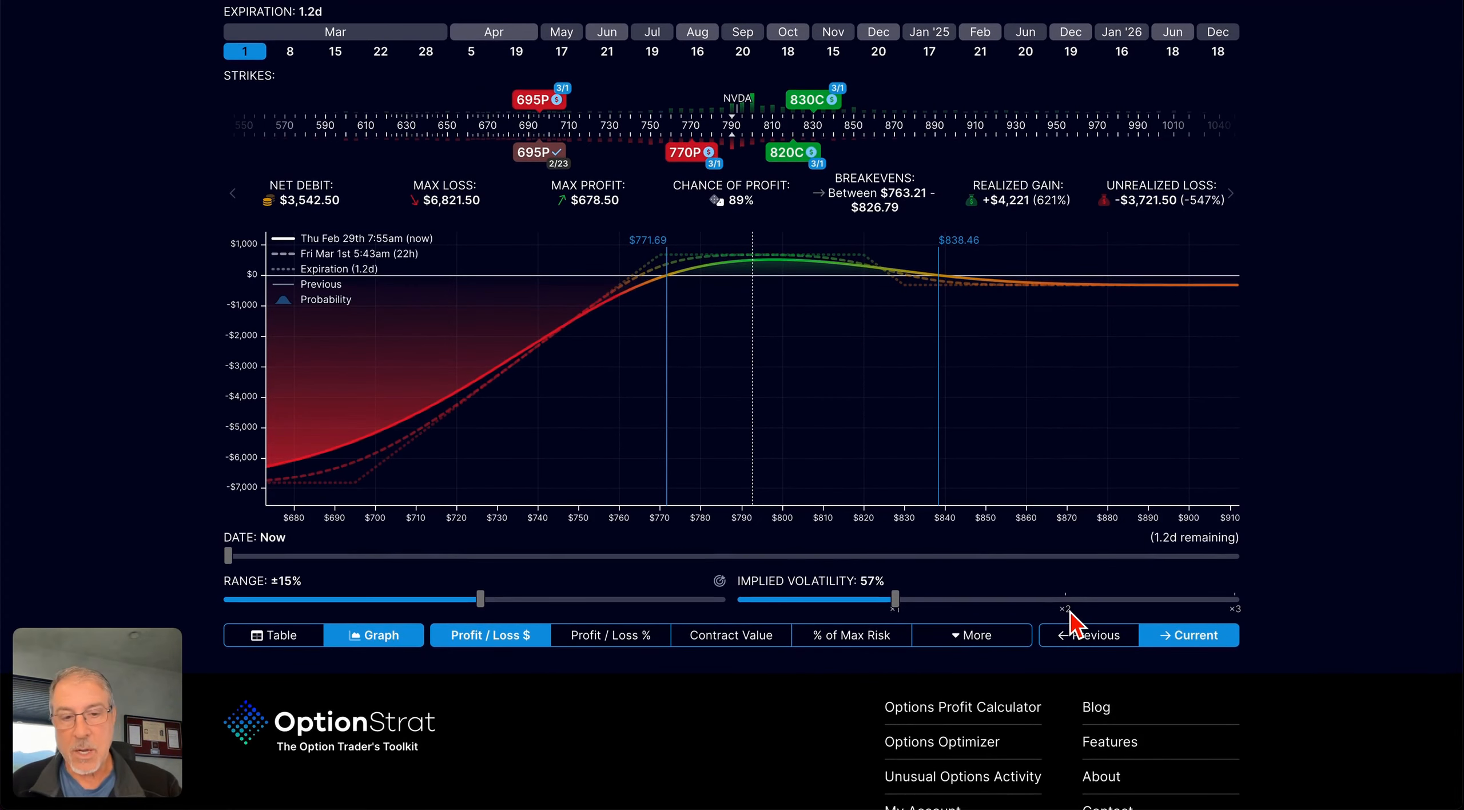
pyautogui.click(971, 635)
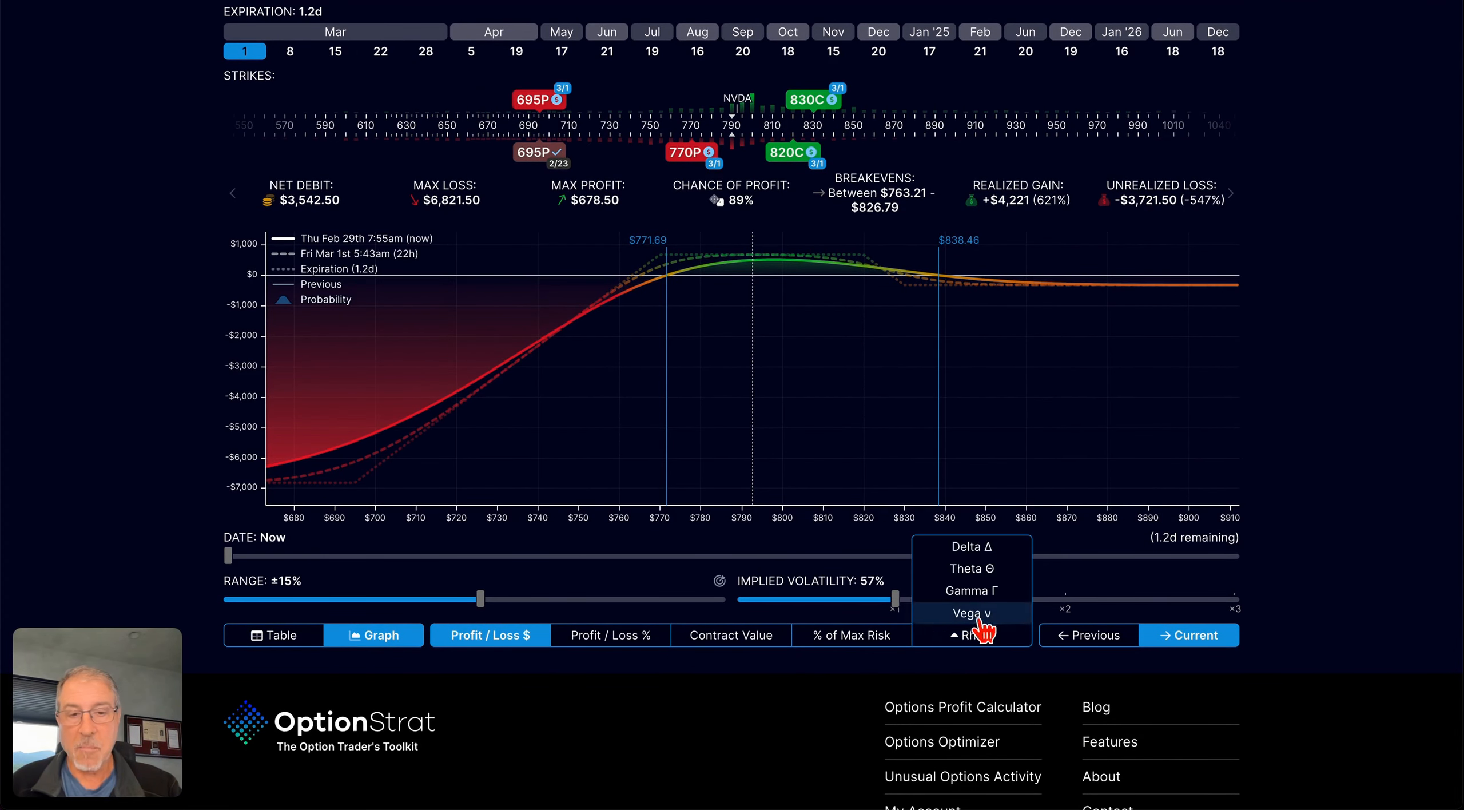